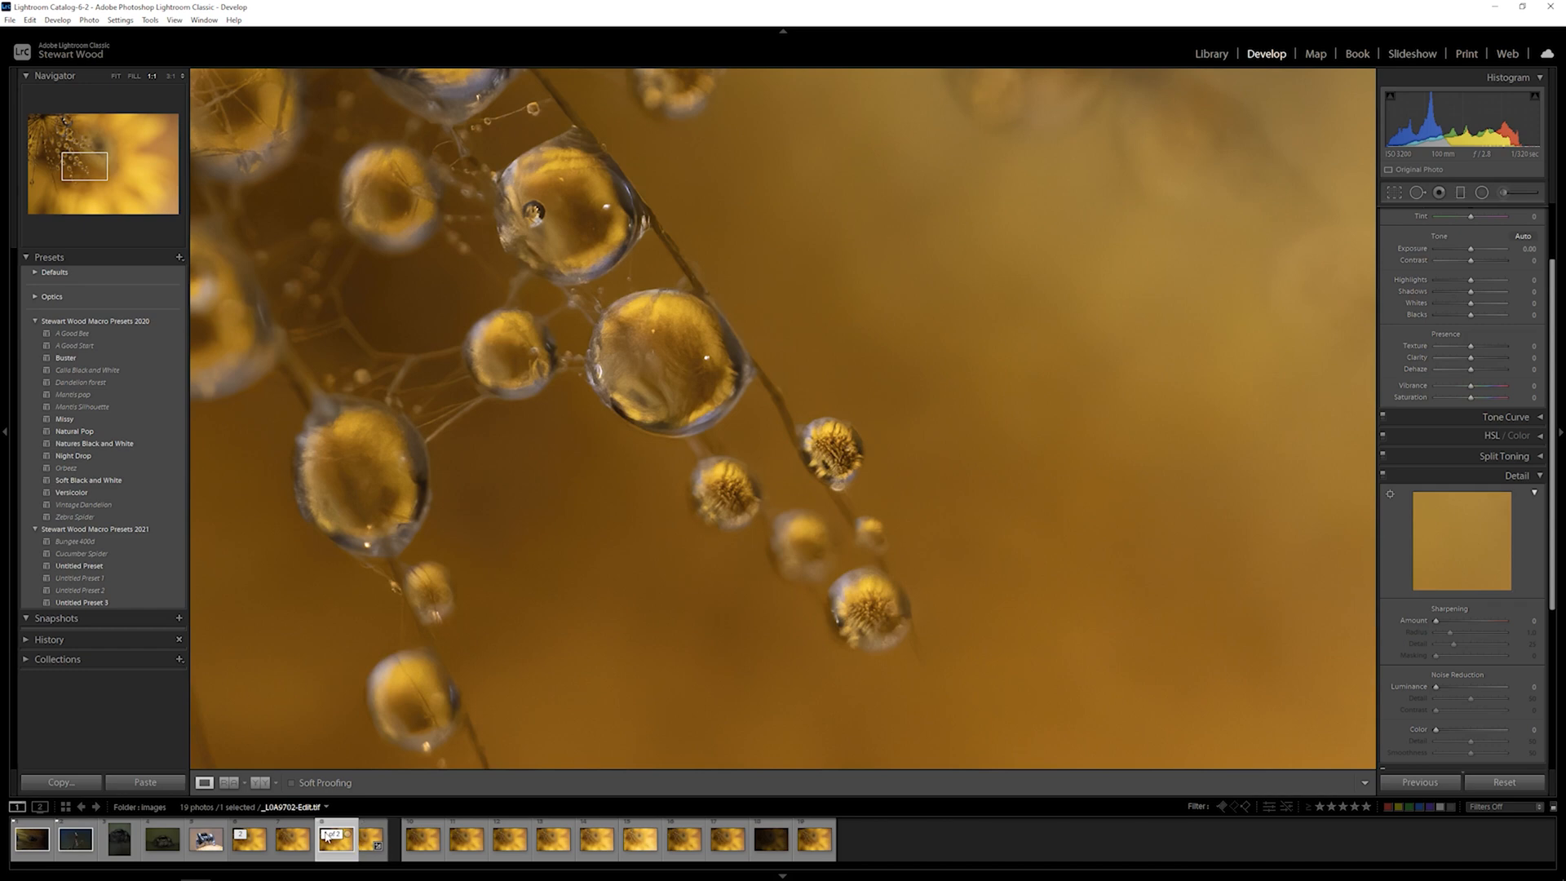
Select the raw CR3 droplet photo in the filmstrip to compare its noise at the current zoom.
{"action": "left_click", "coordinate": [290, 840]}
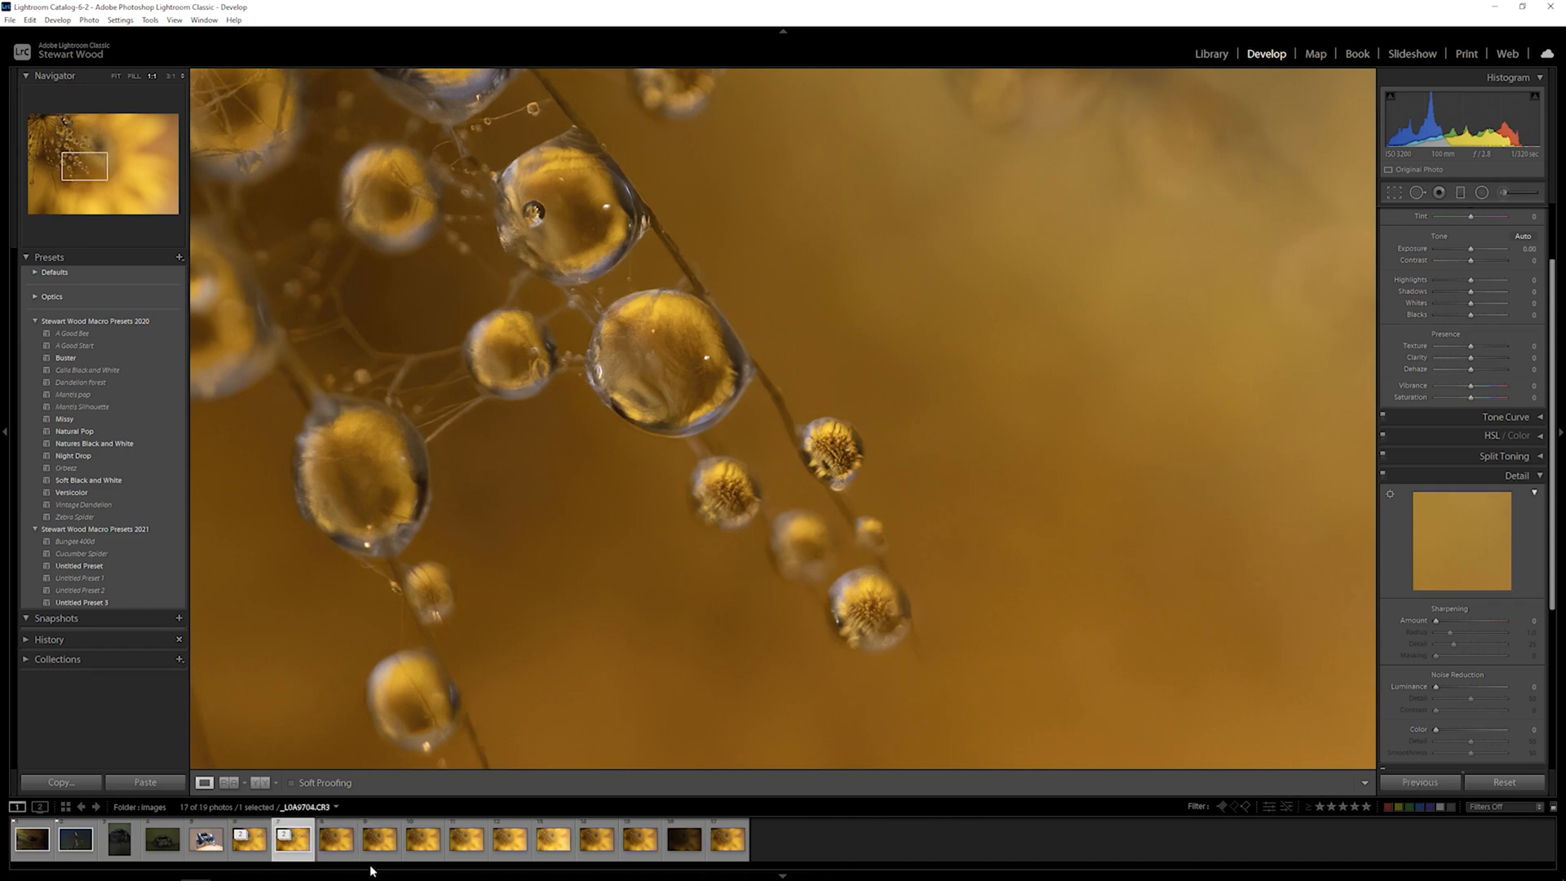
{"action": "left_click", "coordinate": [335, 840]}
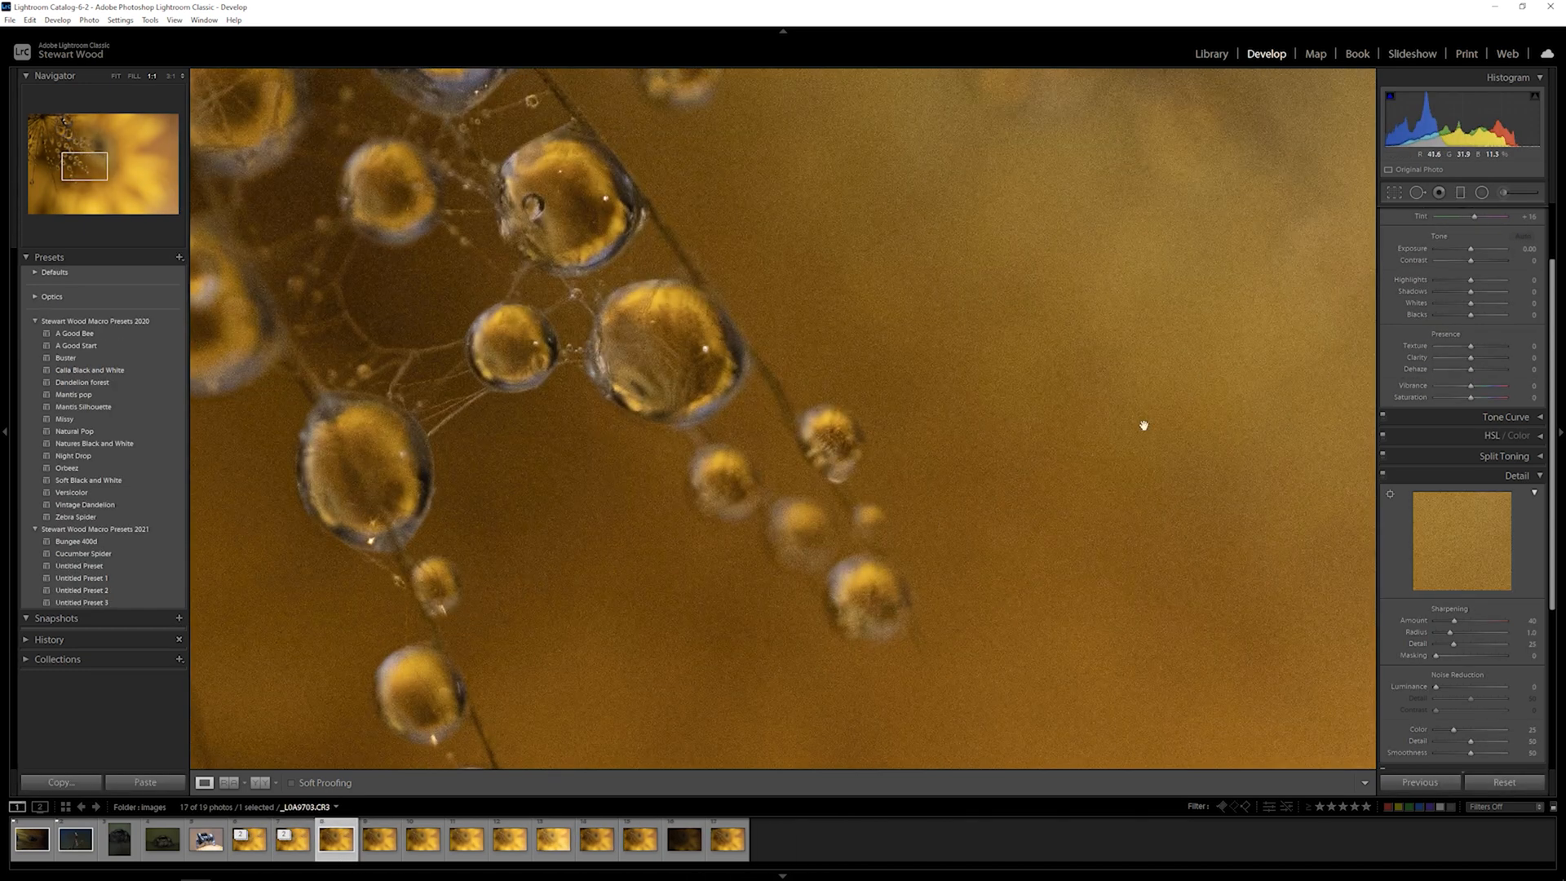